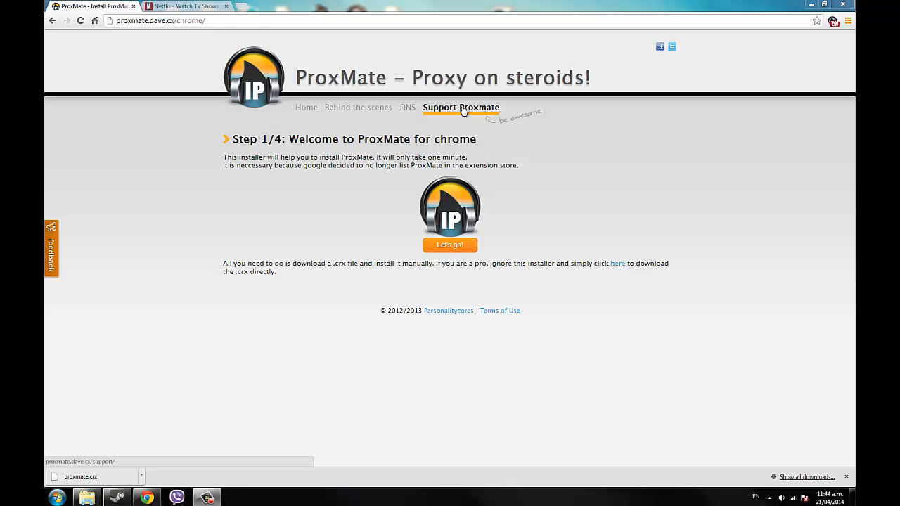
pyautogui.moveTo(307, 107)
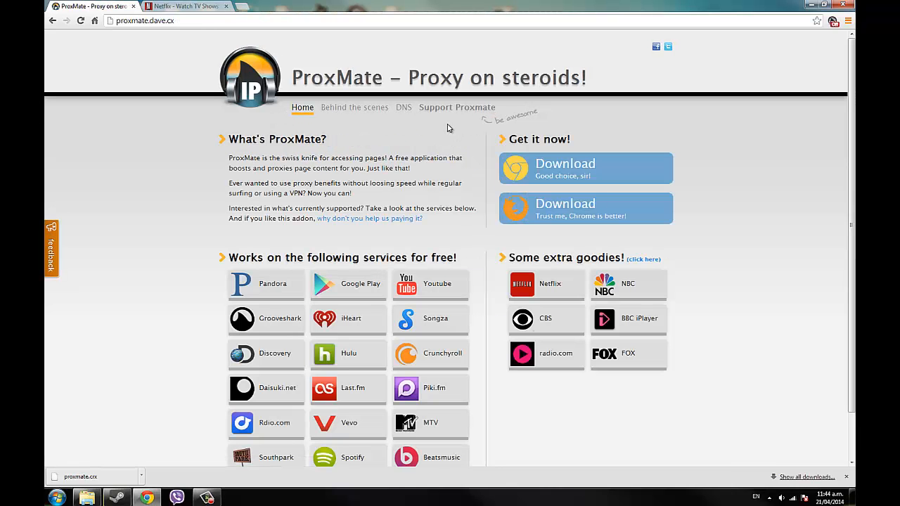
# Scroll down the ProxMate home page to the Get it now download buttons.
pyautogui.scroll(-3)
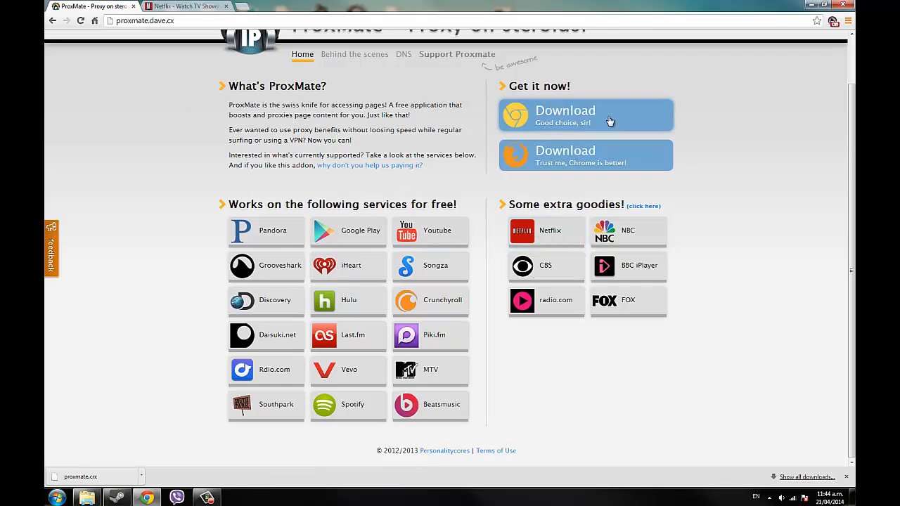
# Choose the Chrome Download (Good choice, sir!) button to reach the Step 1/4 installer page.
pyautogui.click(585, 116)
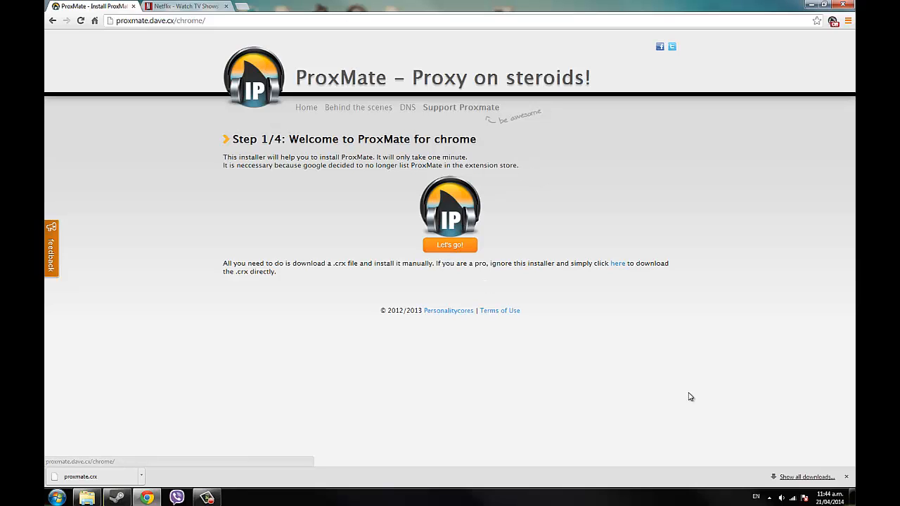
pyautogui.moveTo(276, 382)
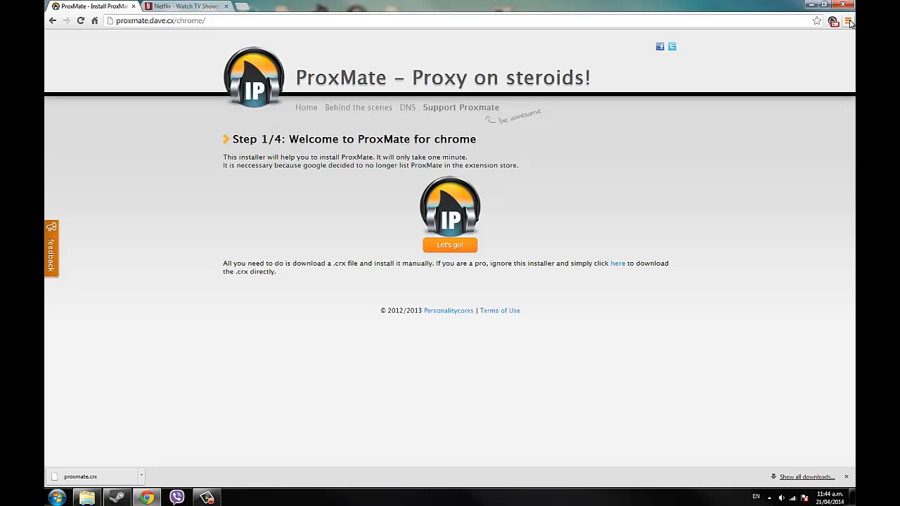
pyautogui.moveTo(850, 21)
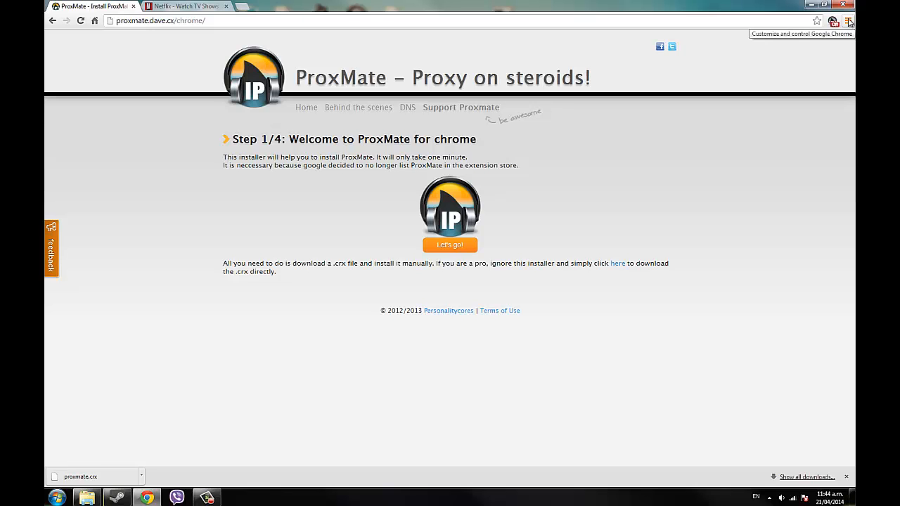
pyautogui.click(849, 21)
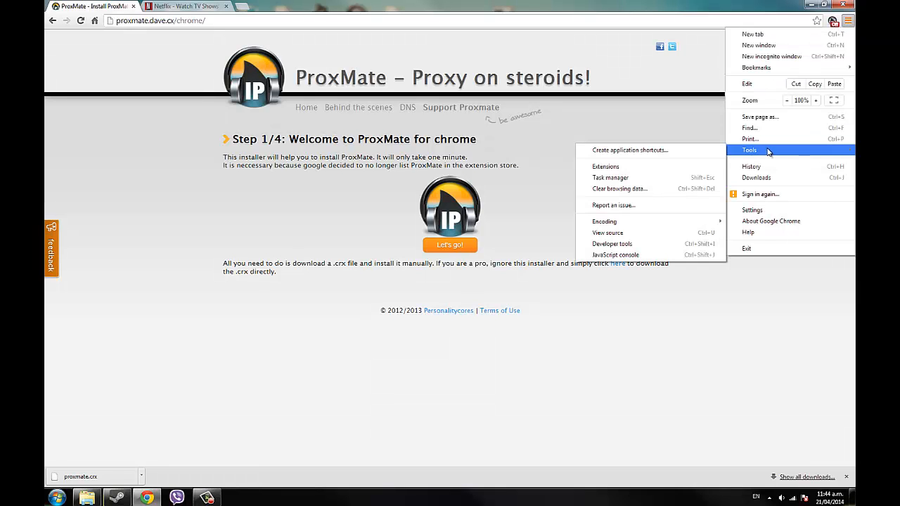
pyautogui.click(605, 166)
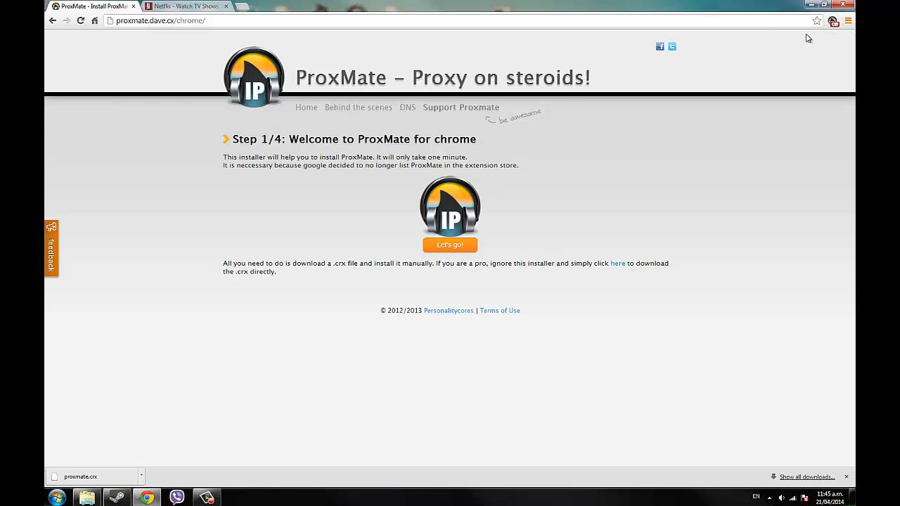
# Clear cookies and site data from the beginning of time, then close the Settings page.
pyautogui.click(848, 21)
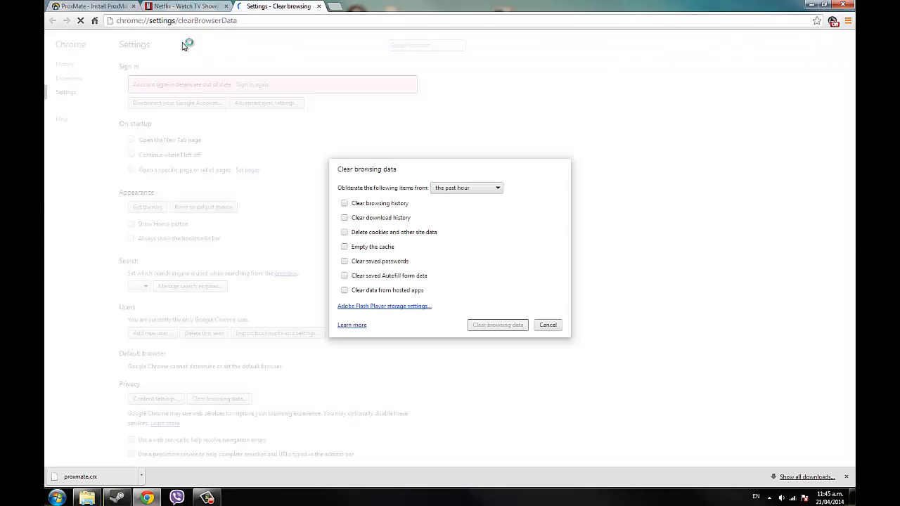
pyautogui.click(467, 188)
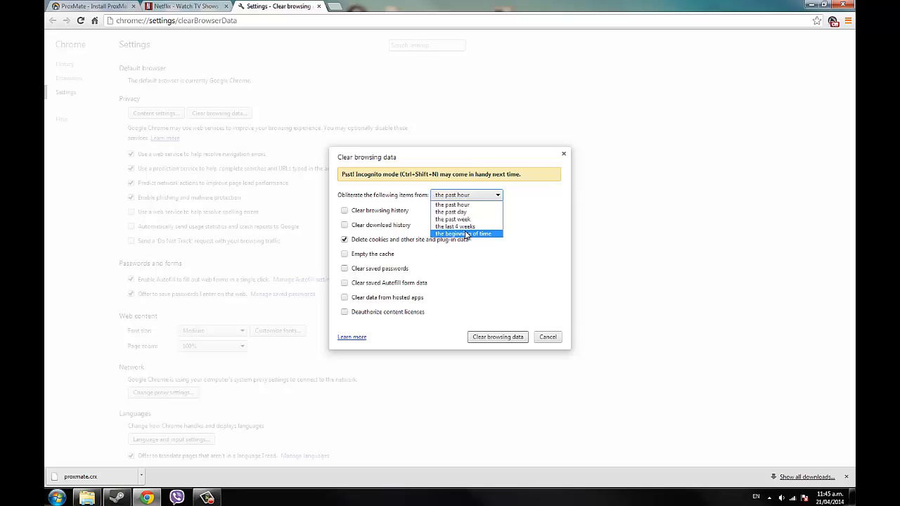
pyautogui.click(463, 234)
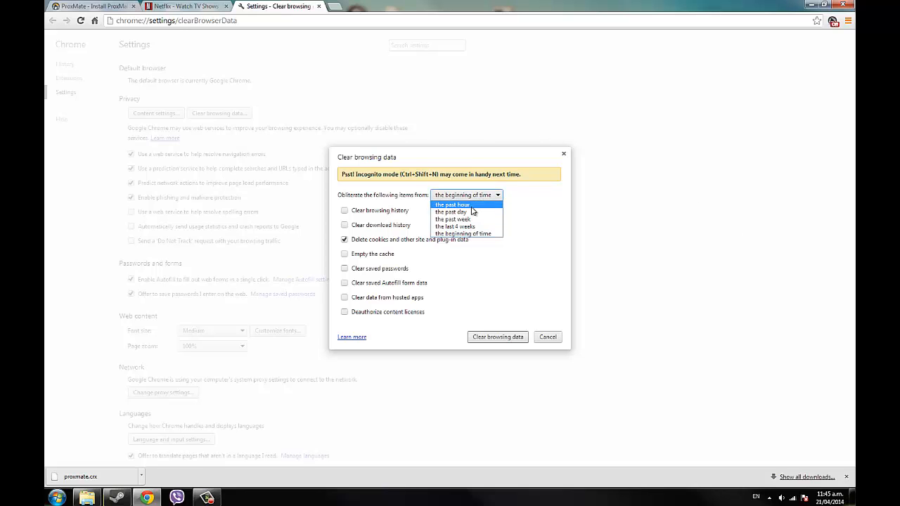
pyautogui.click(453, 204)
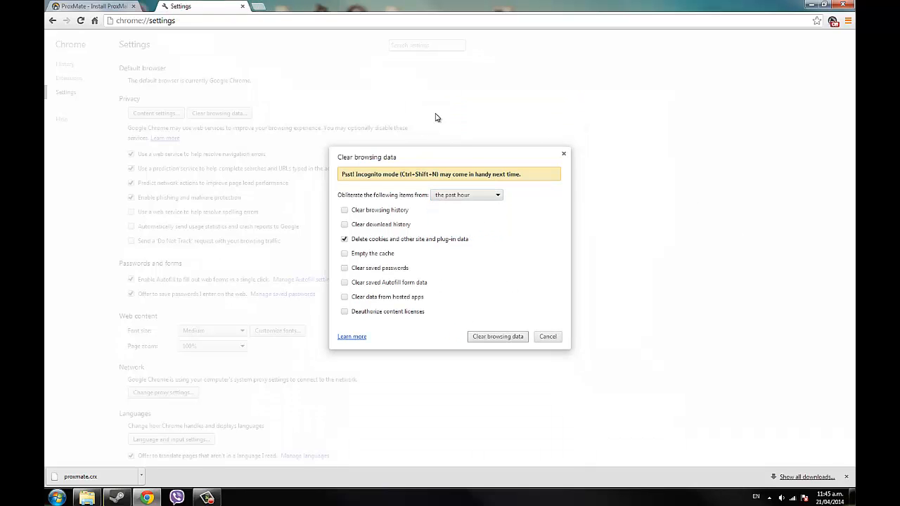
pyautogui.click(549, 337)
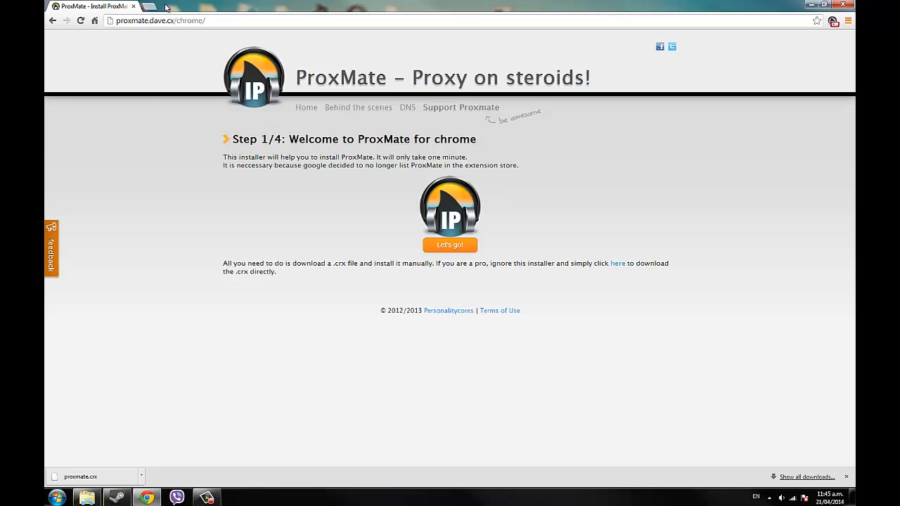
pyautogui.moveTo(166, 5)
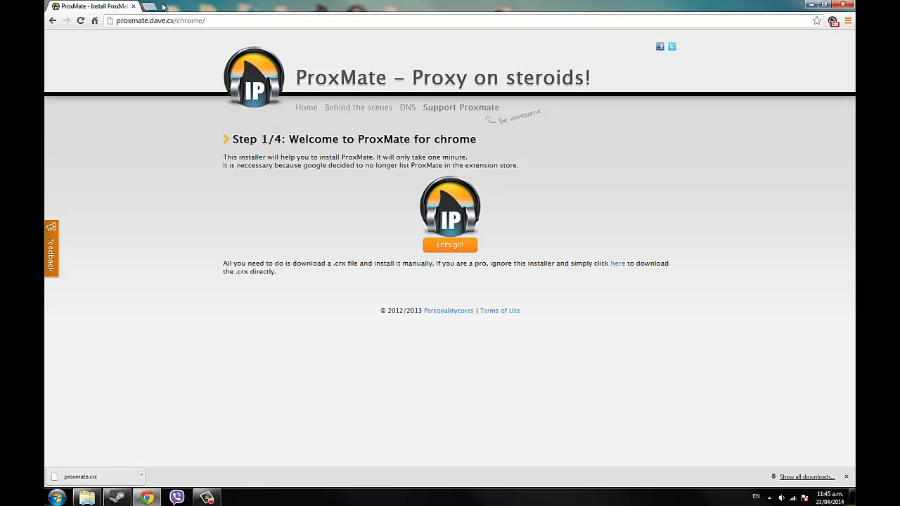
pyautogui.moveTo(537, 107)
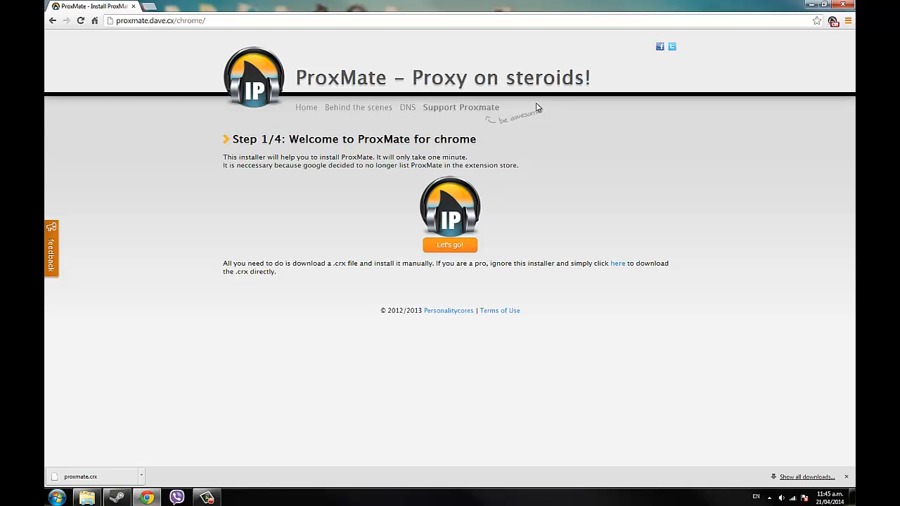
pyautogui.moveTo(211, 74)
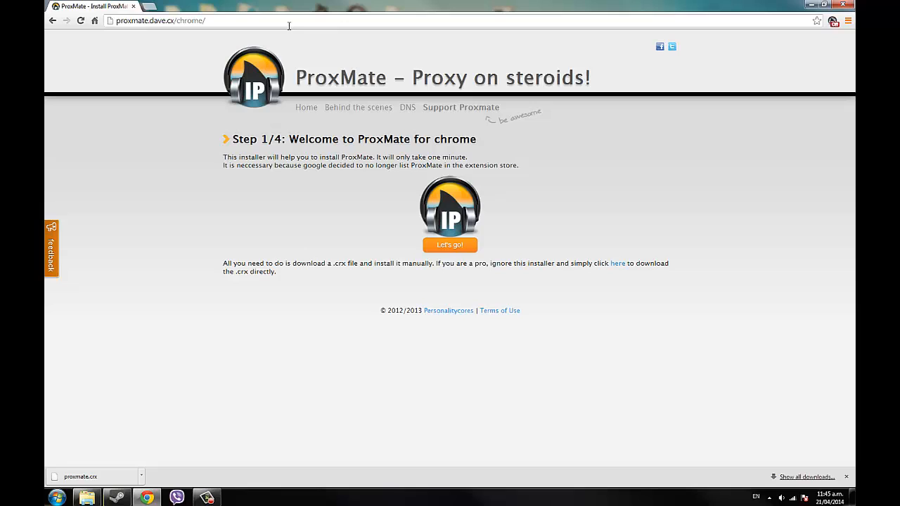
pyautogui.moveTo(475, 21)
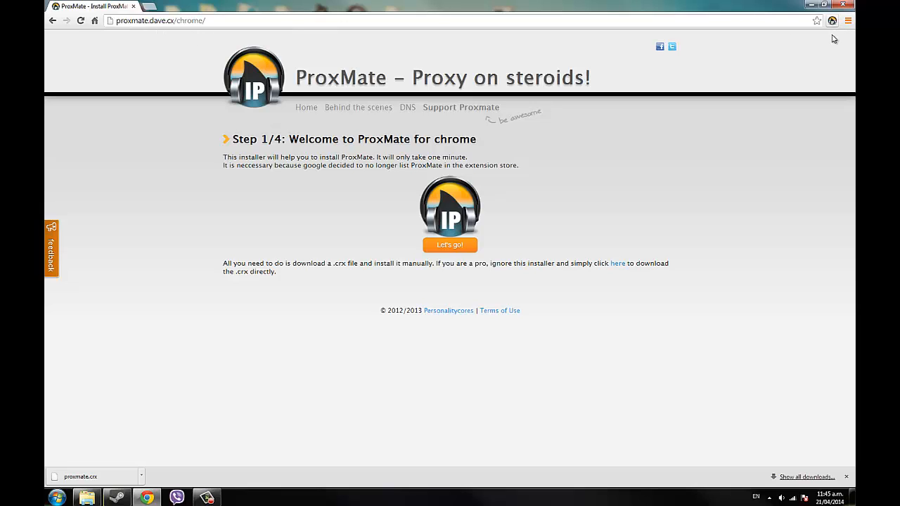
# Enable the ProxMate proxy and reload netflix.com to show the US free-month $7.99 offer.
pyautogui.click(172, 6)
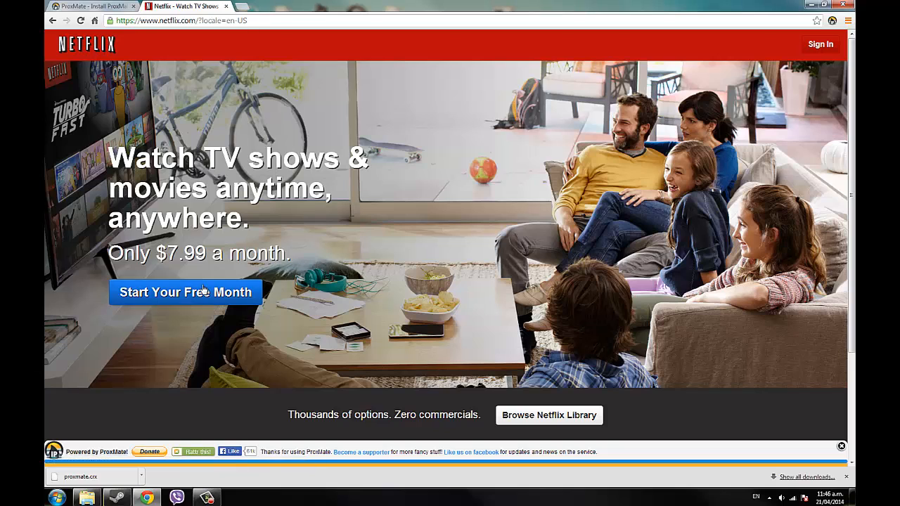
pyautogui.click(186, 292)
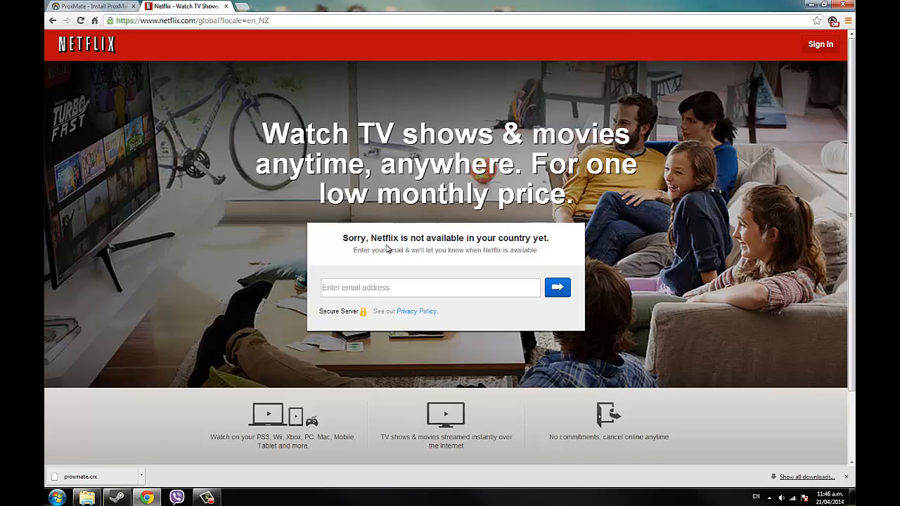
pyautogui.moveTo(532, 235)
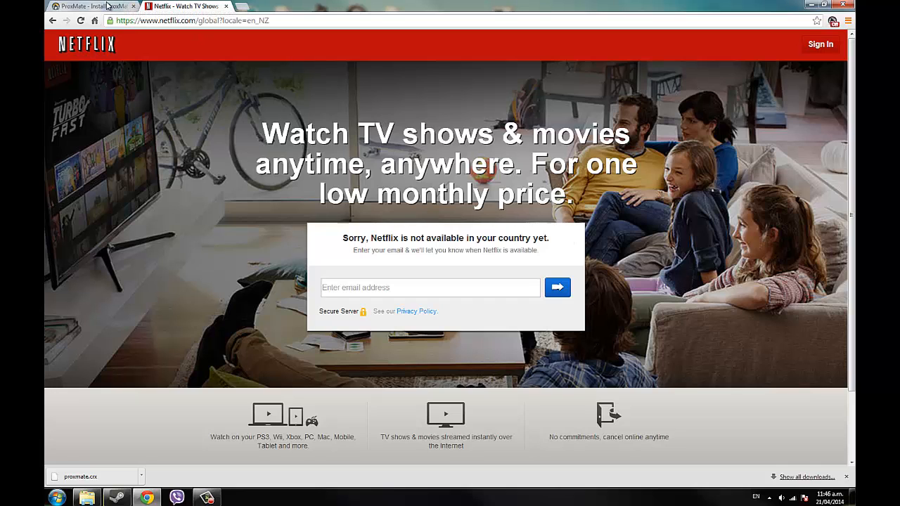
# Return to the ProxMate site and go to its home page listing supported services.
pyautogui.click(92, 6)
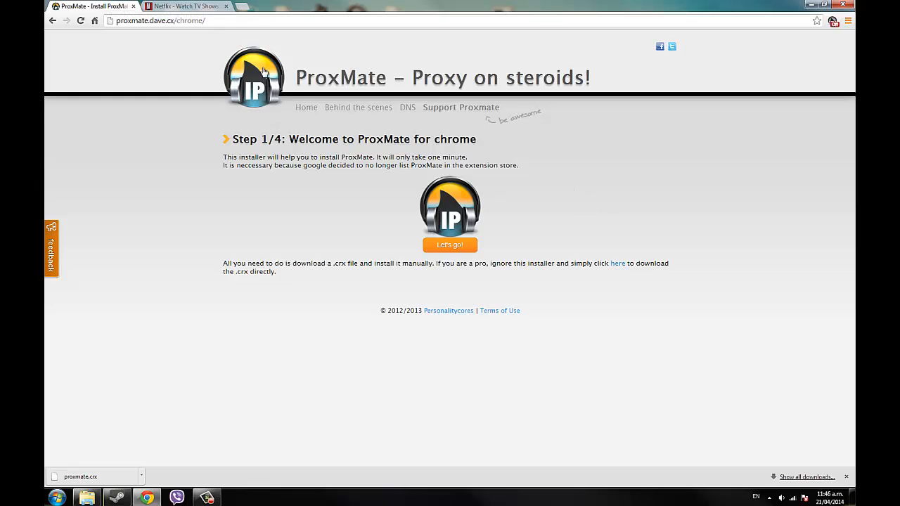
pyautogui.click(307, 107)
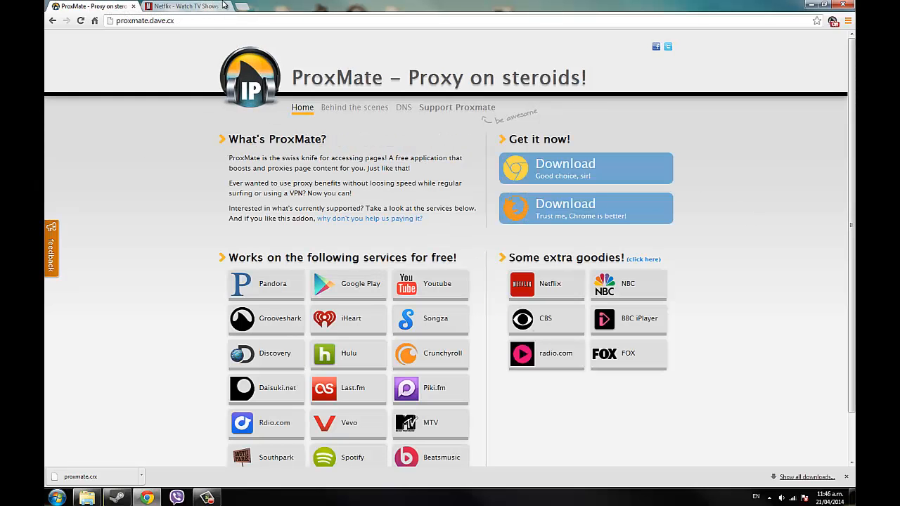